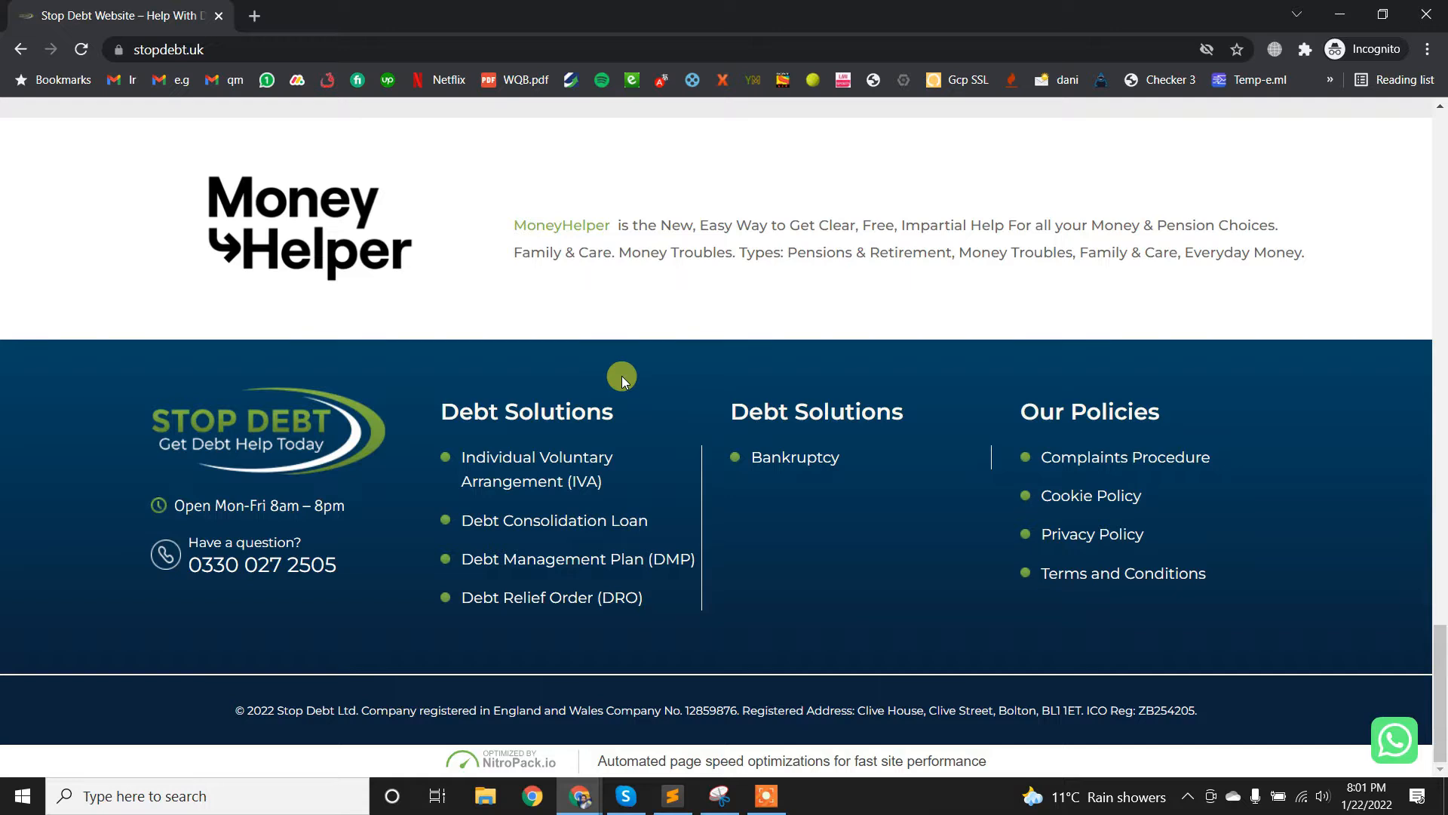
mouse_move(701, 645)
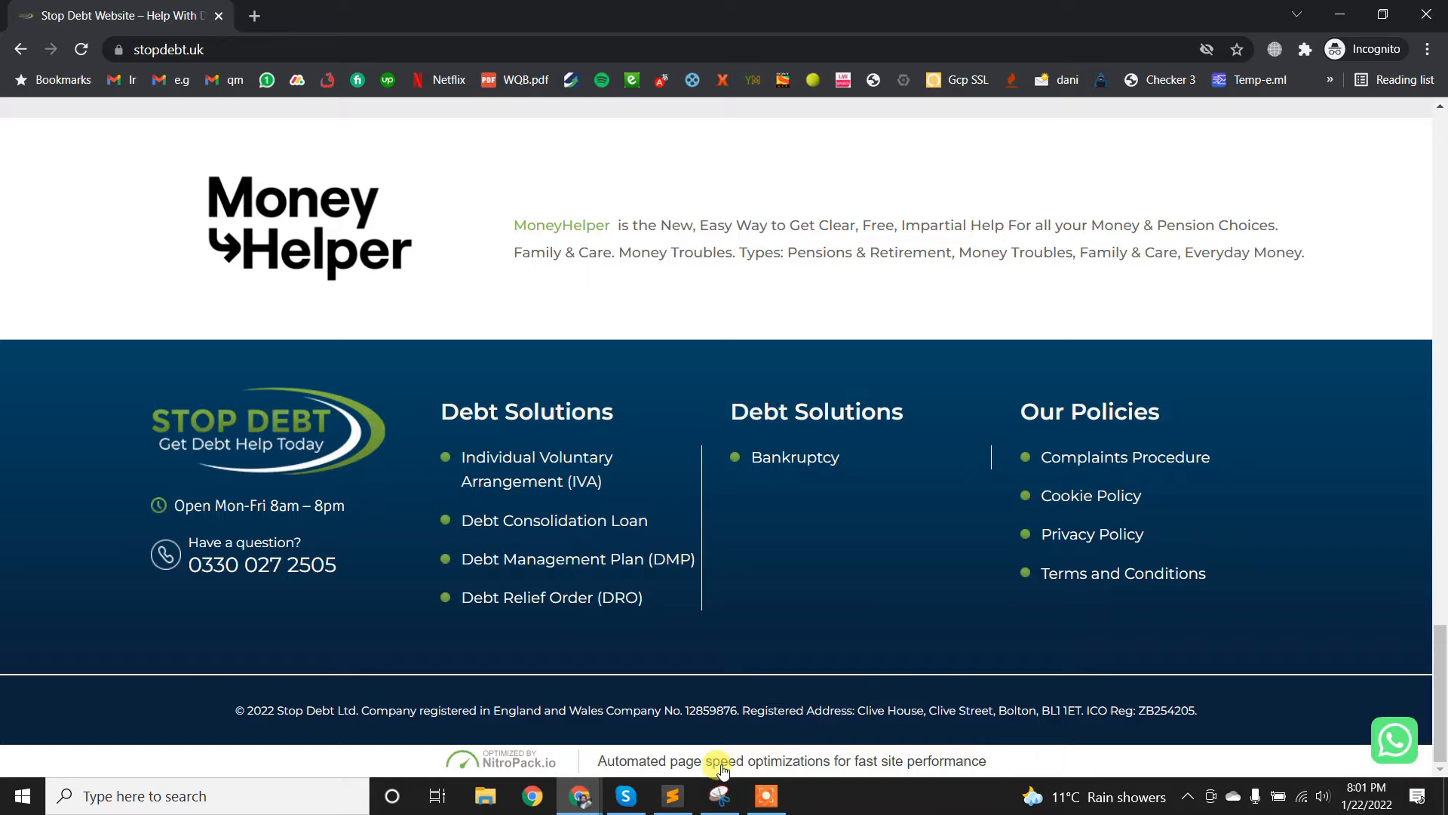
mouse_move(530, 760)
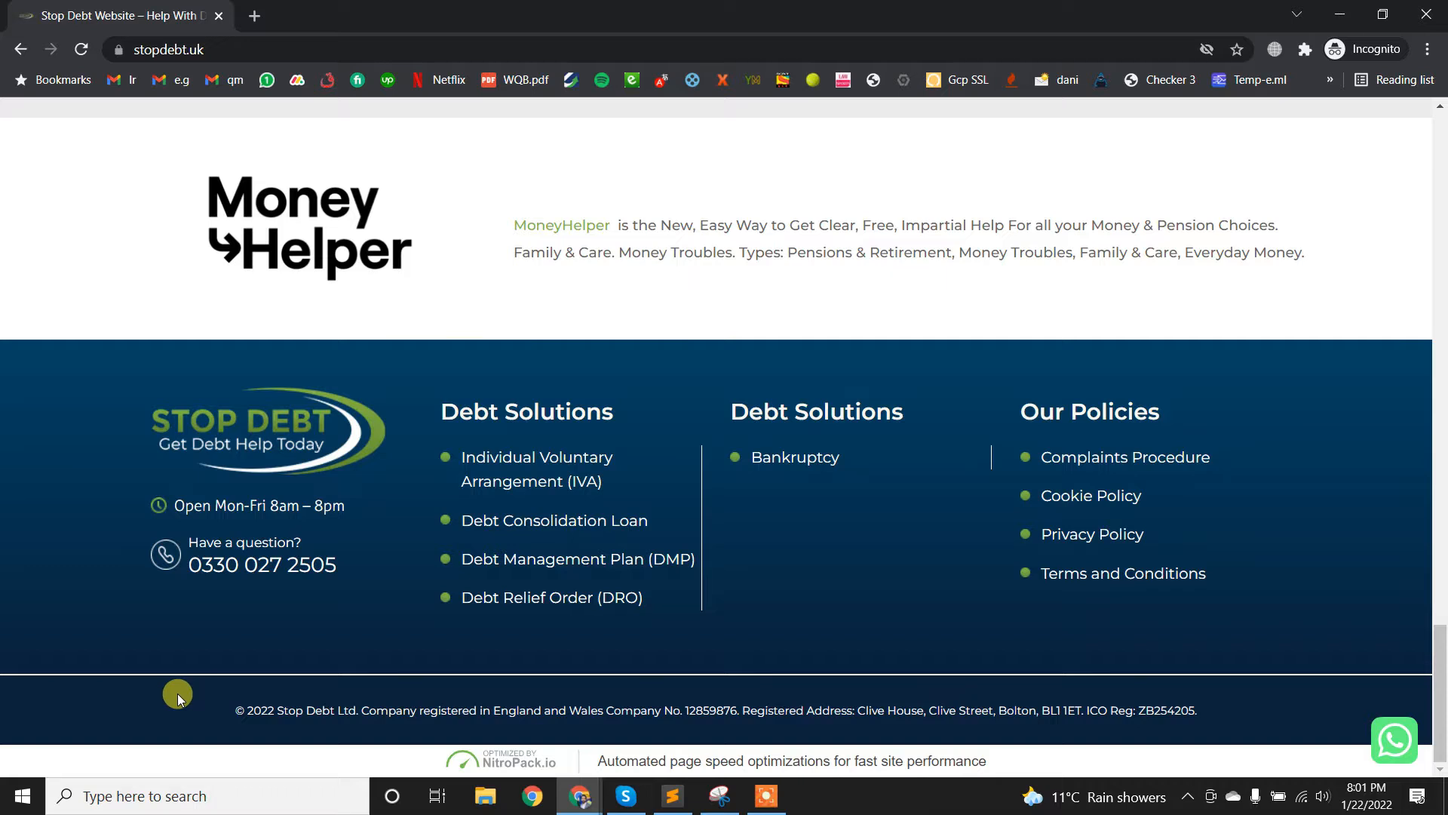
mouse_move(166, 676)
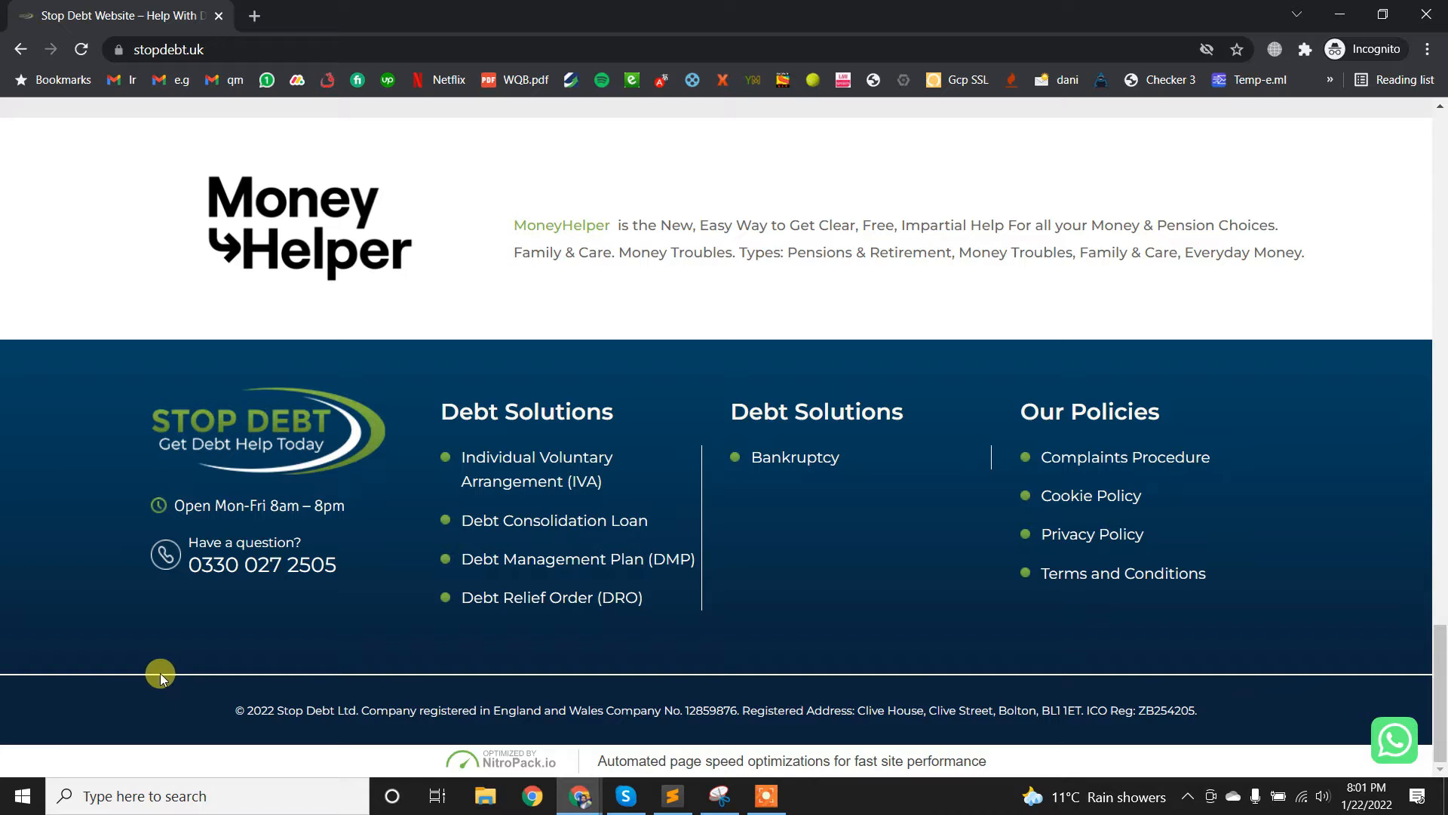
Inspect the stopdebt.uk footer in the DevTools console, glancing at the desktop snippet
right_click(160, 674)
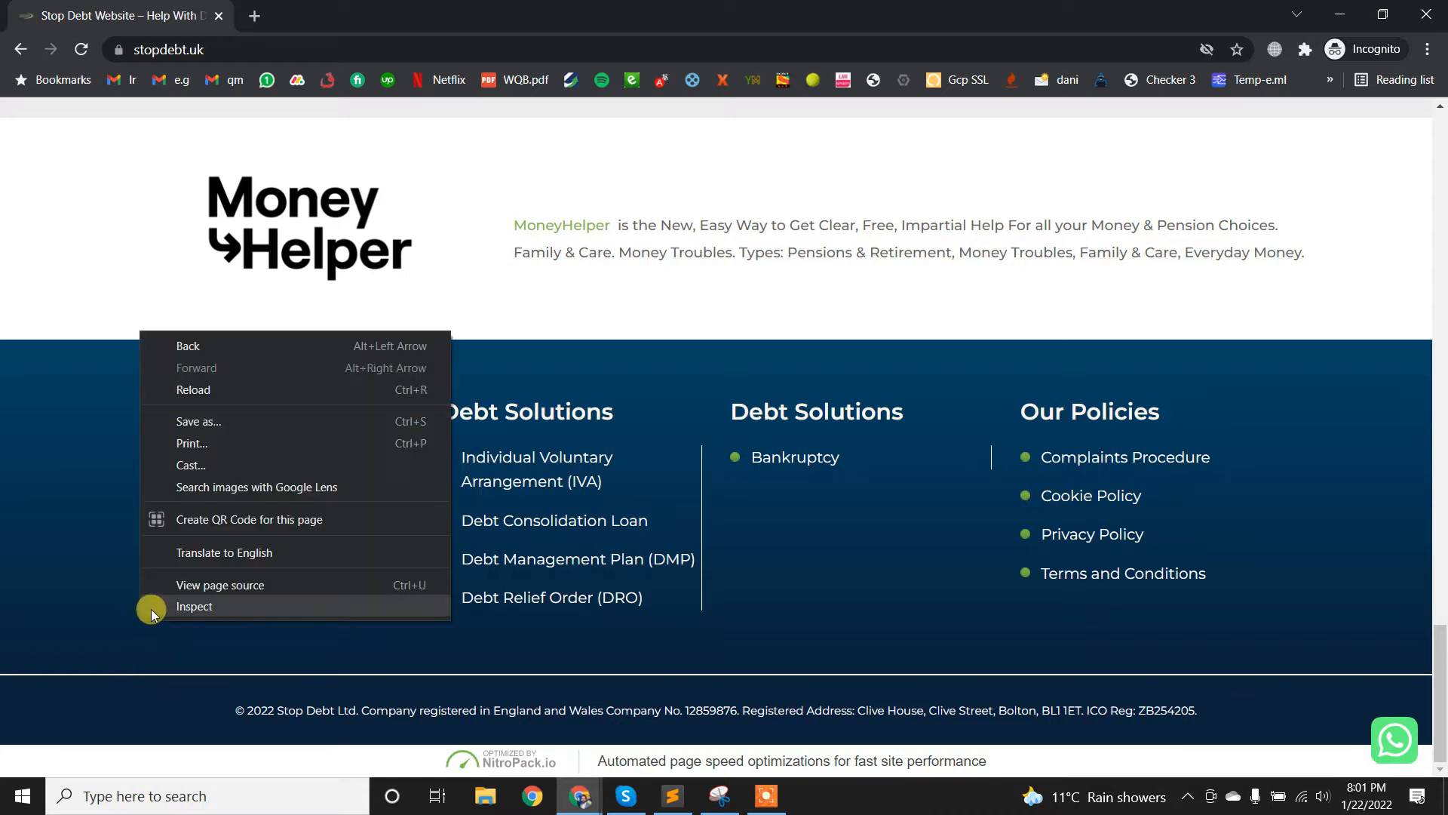
click(194, 606)
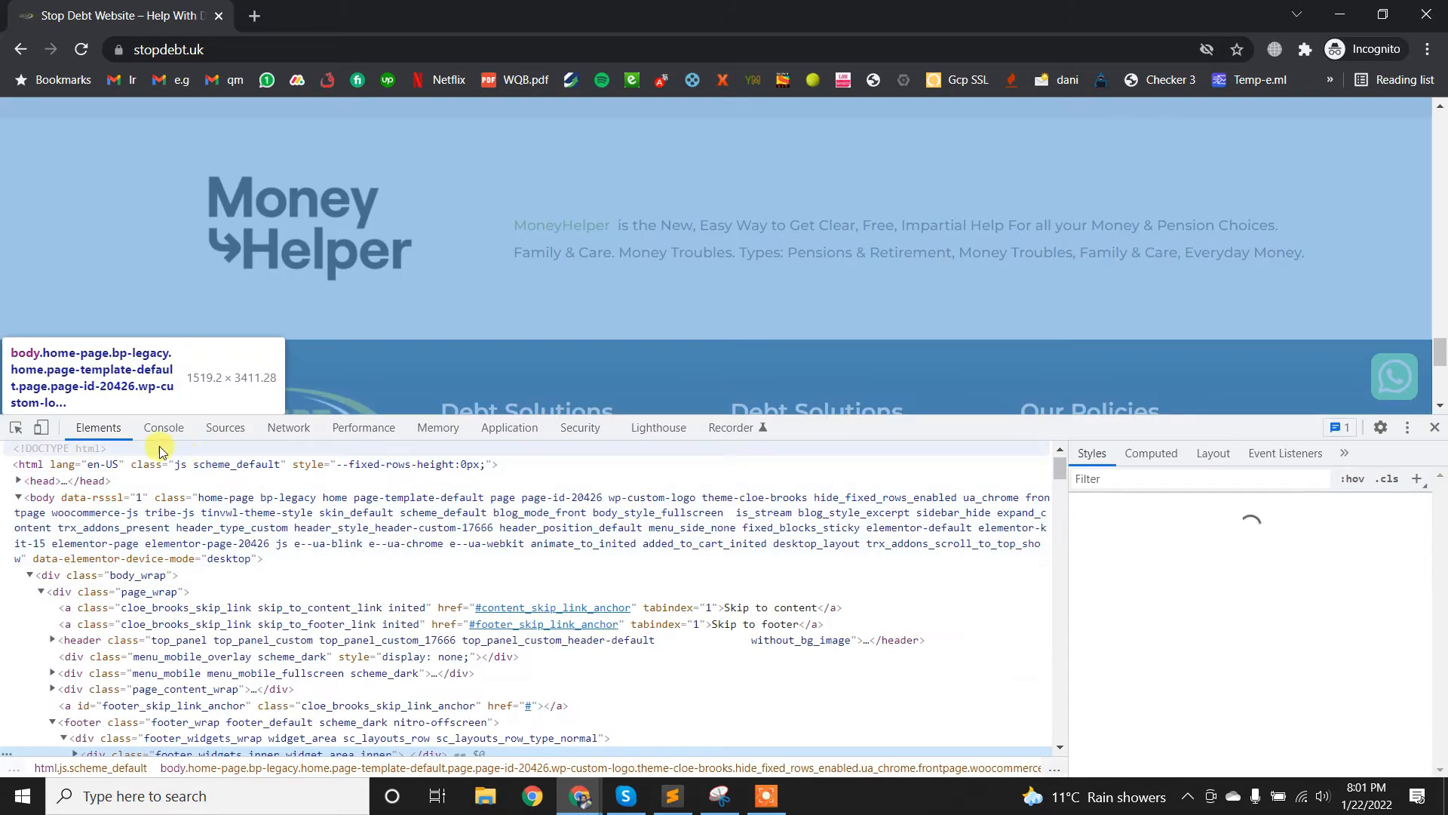
click(164, 427)
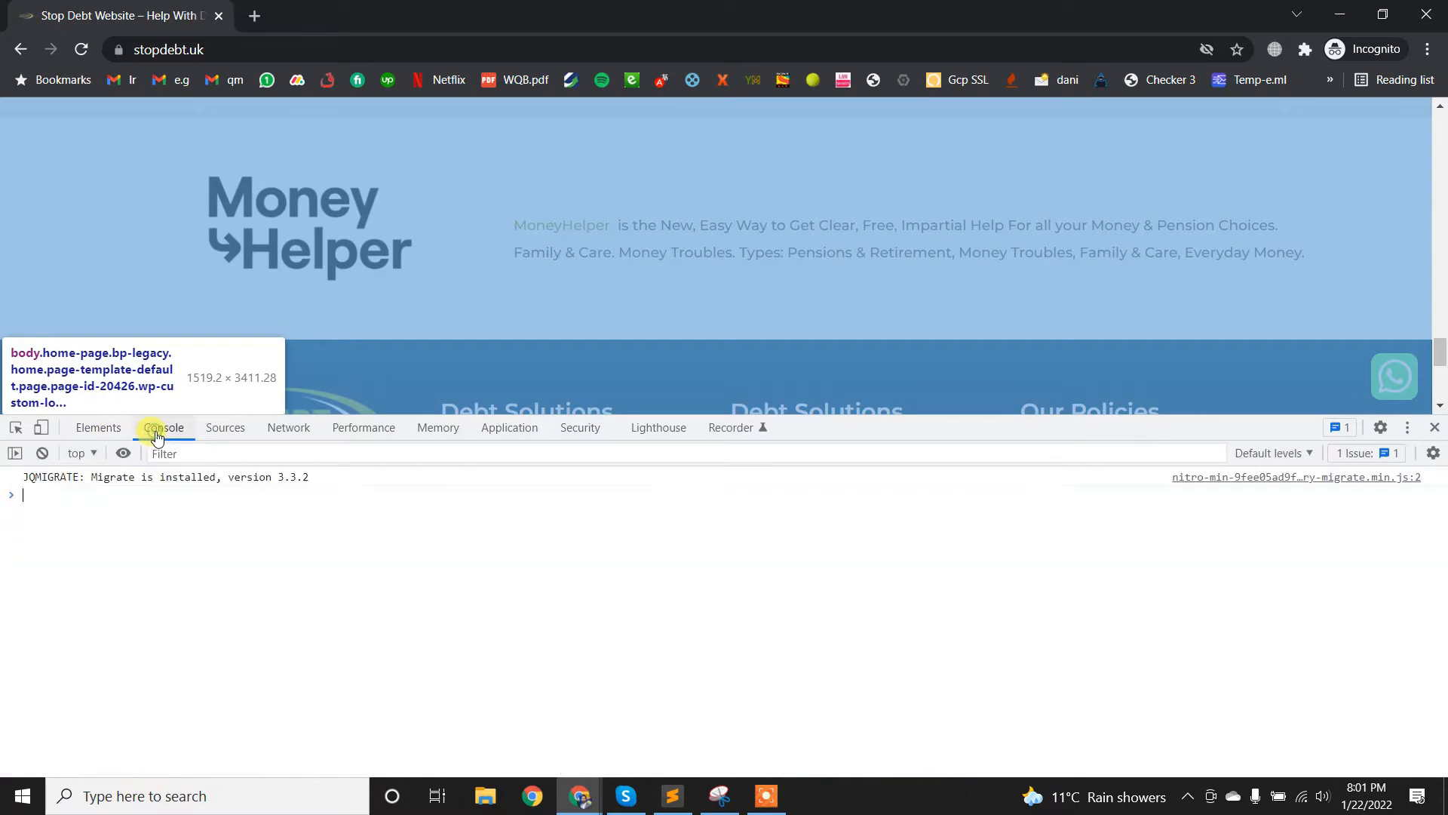
click(672, 795)
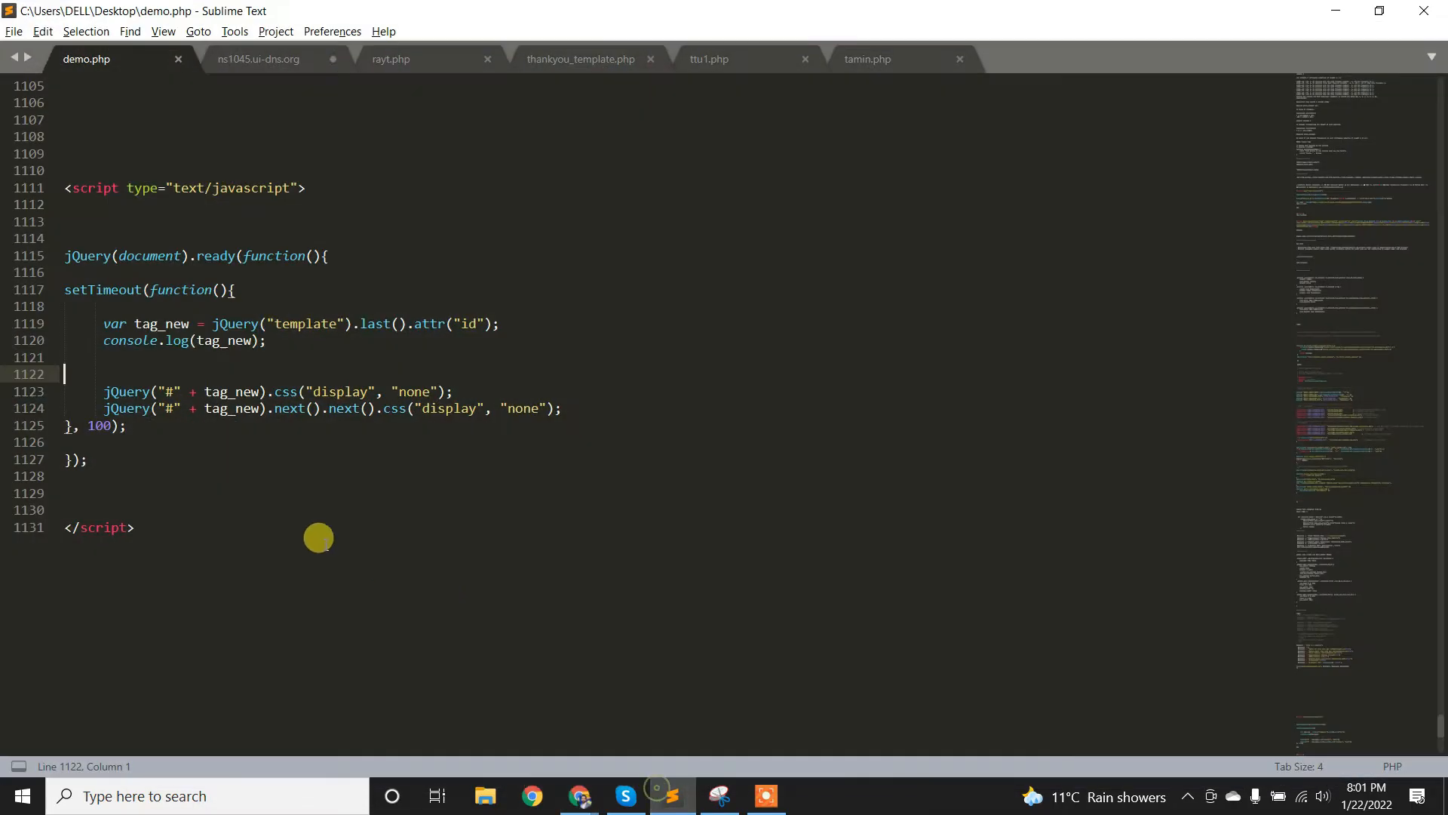
click(21, 256)
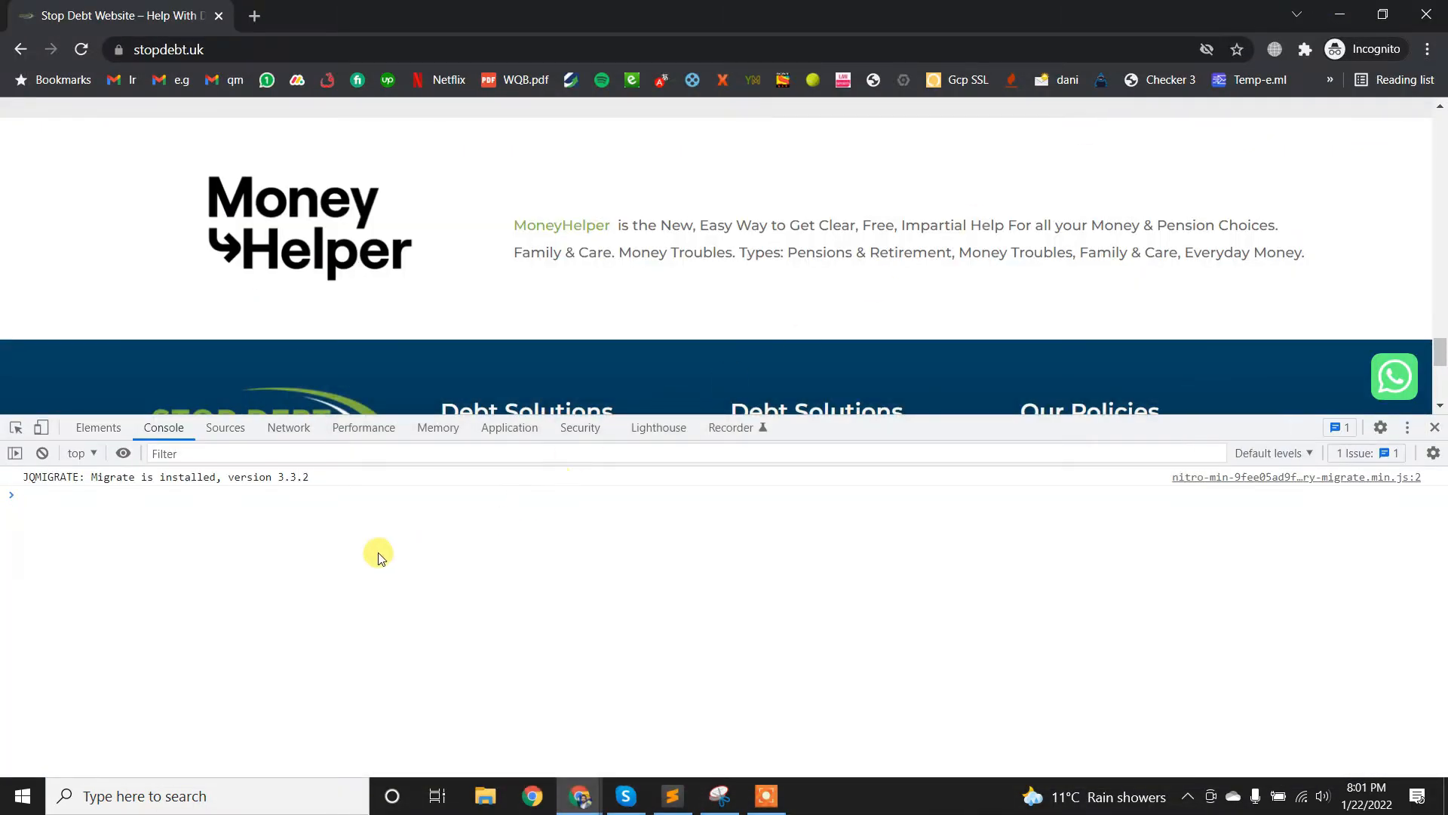
Scroll through the child theme's footer.php to find the jQuery script block
scroll(down, 3)
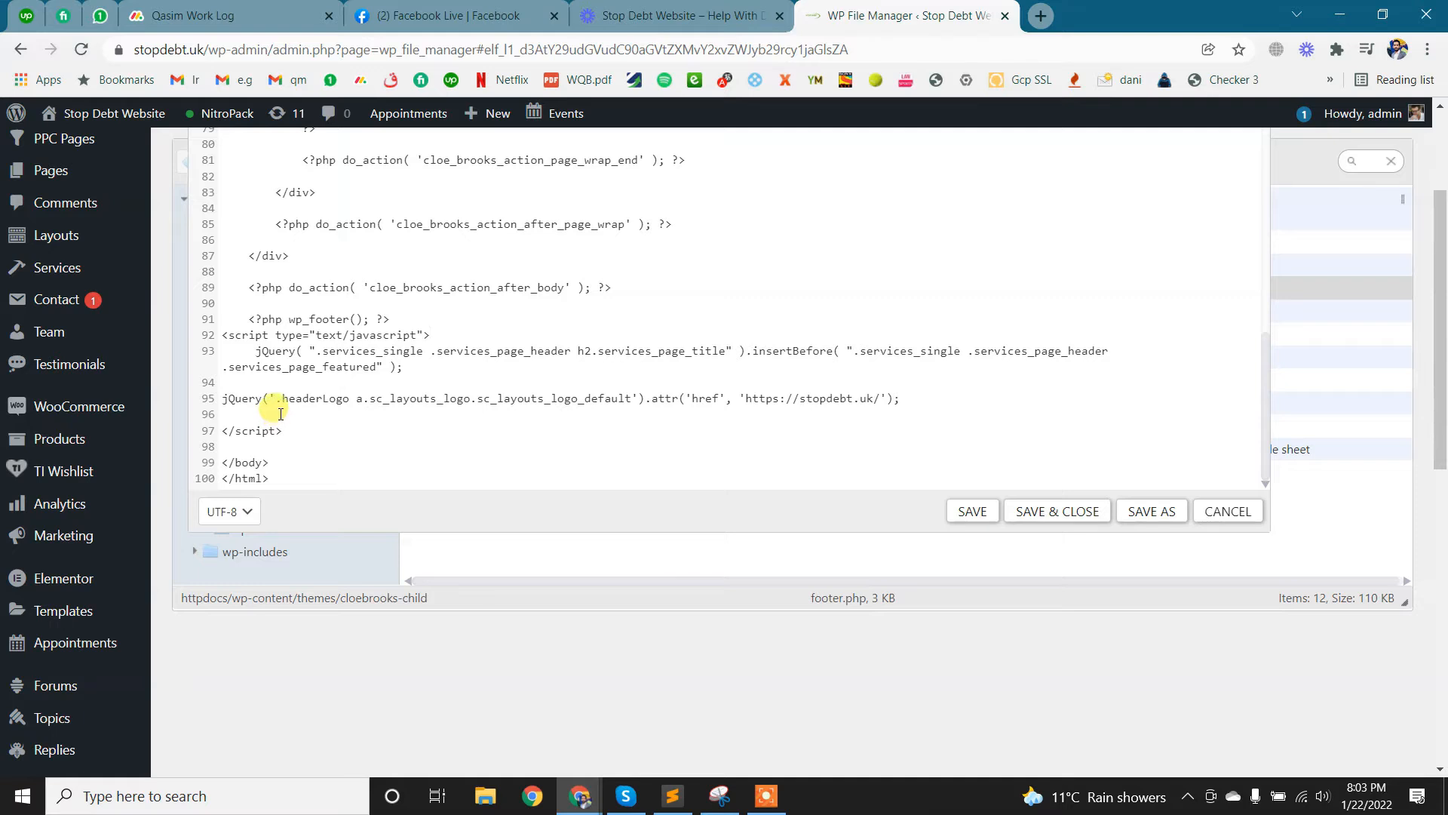
Add blank lines above </script> and copy the jQuery snippet from Sublime Text
key(enter)
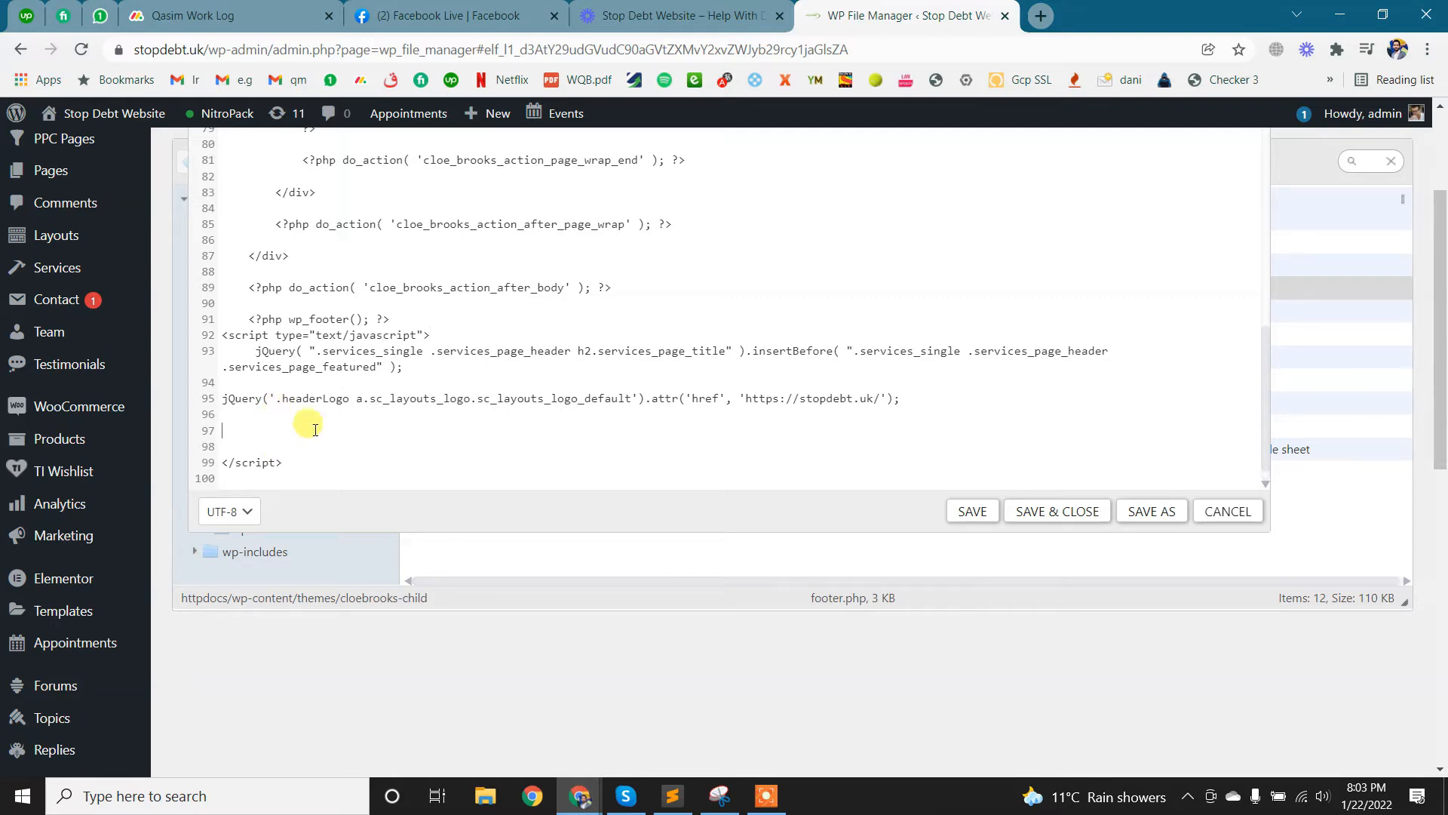
click(672, 795)
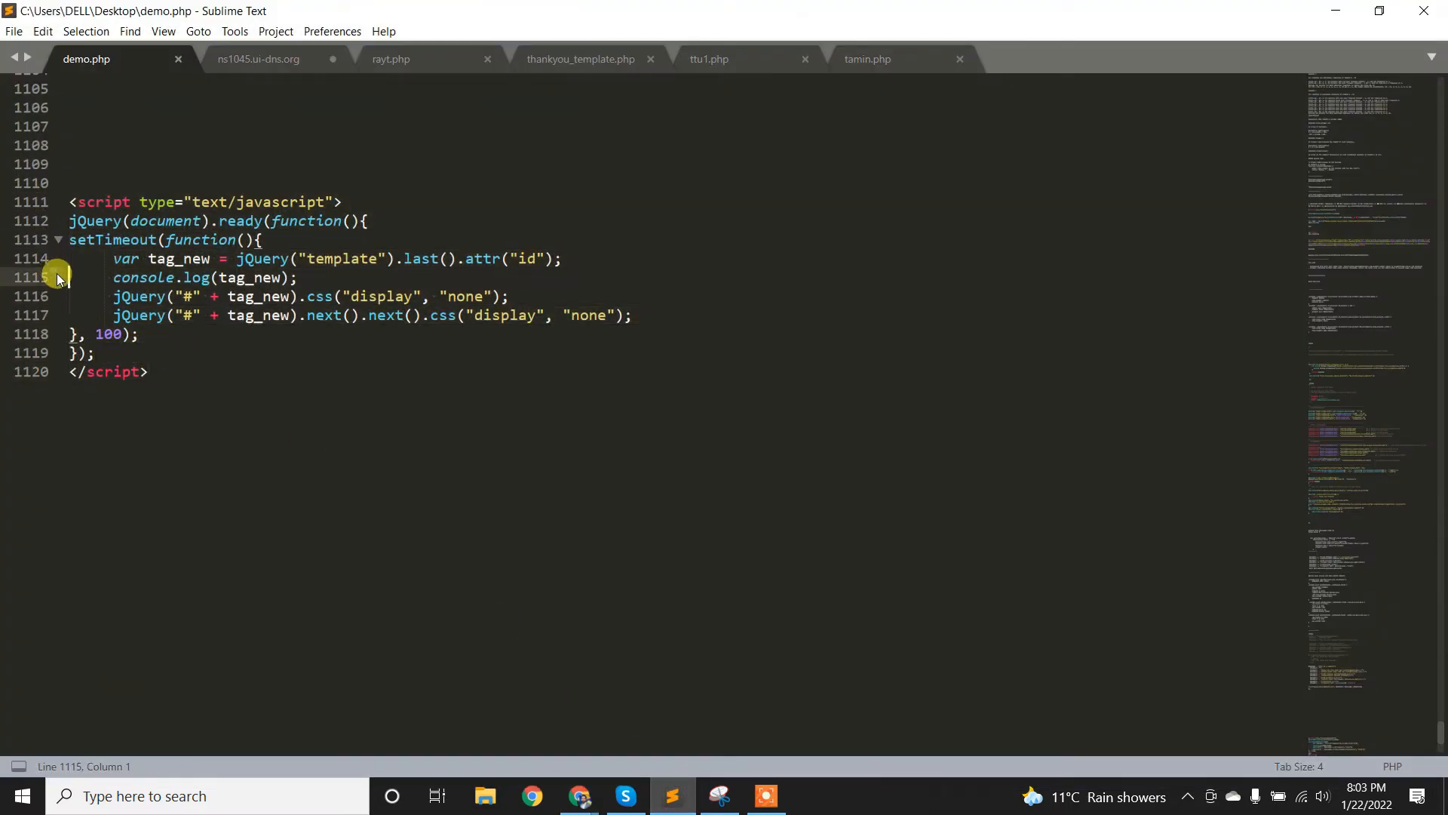
right_click(58, 277)
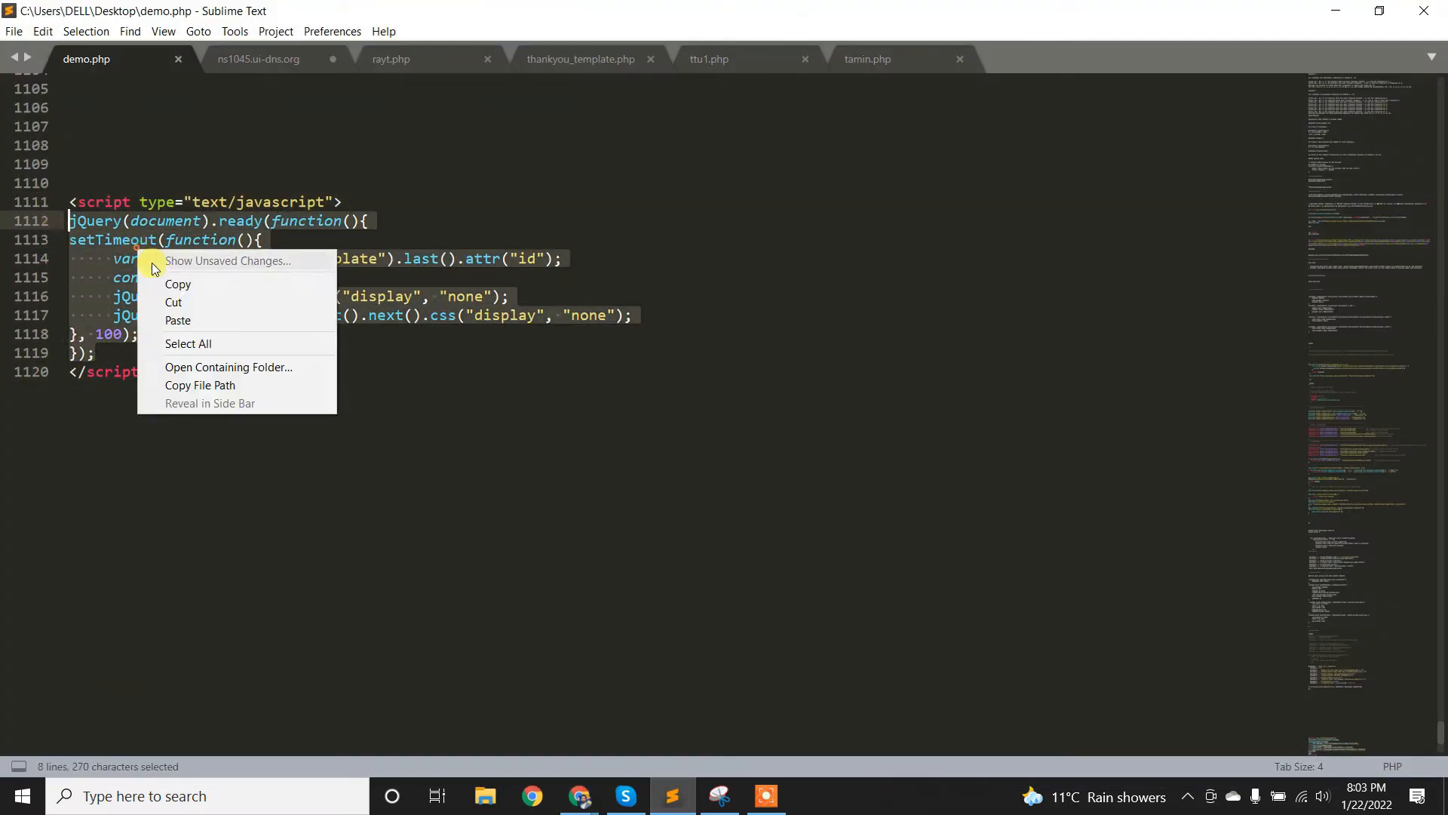
click(578, 795)
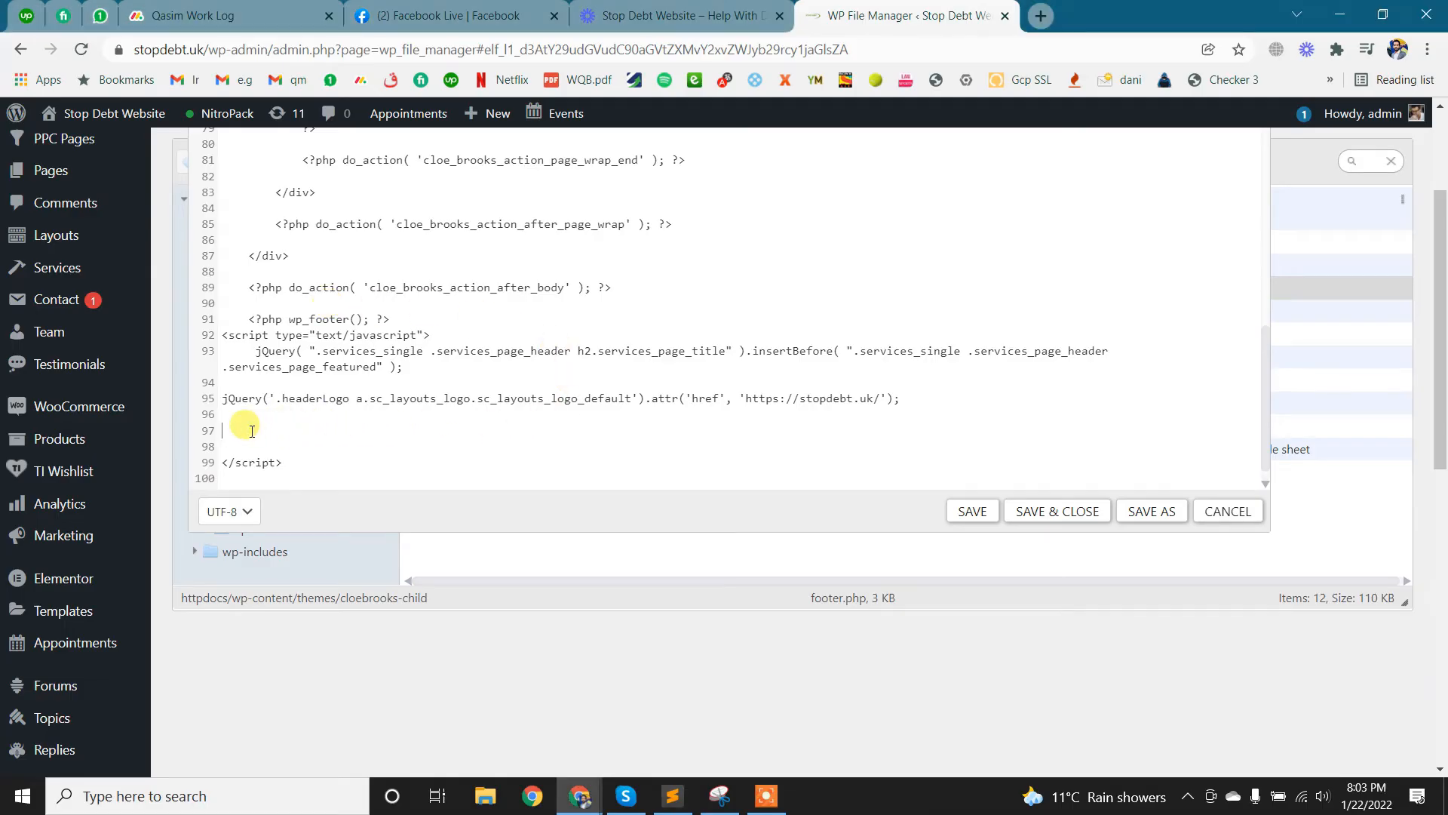
Add the comment '/*--remove nitro link from footer--*/' with the pasted snippet, then save footer.php
text(/*--remove nitro link from footer--*/)
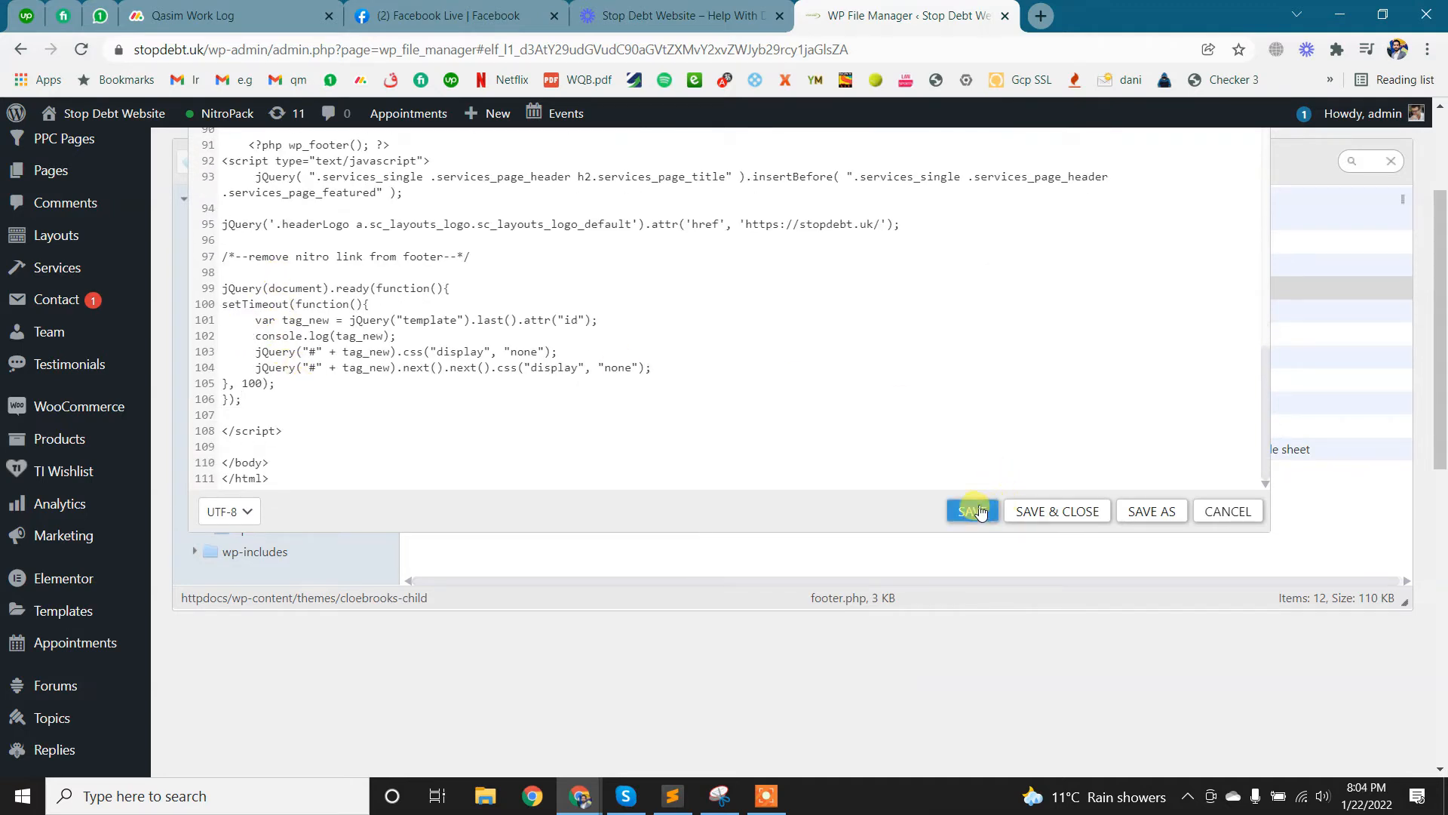
click(970, 510)
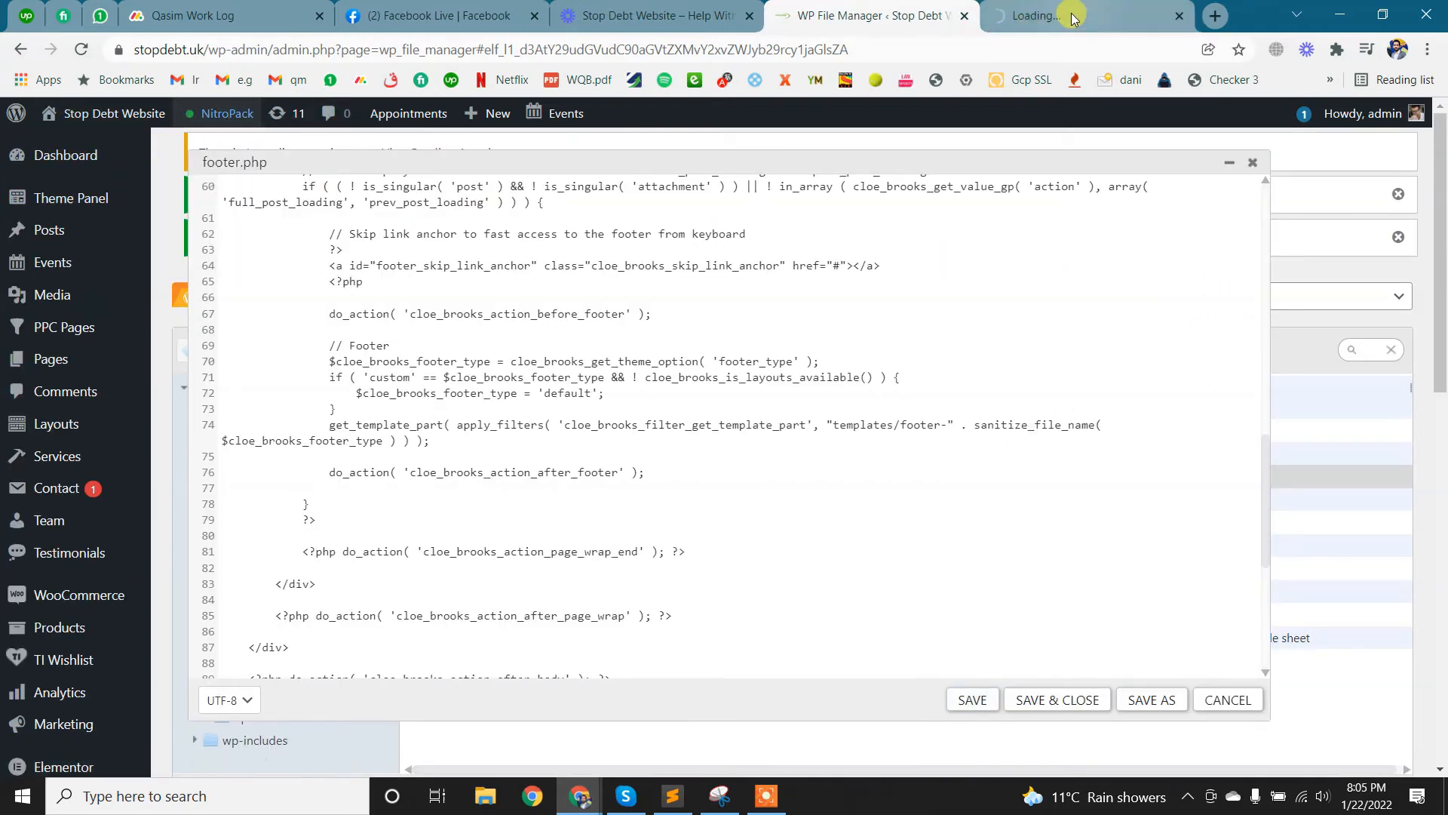
Purge the NitroPack cache from its settings page
click(1091, 16)
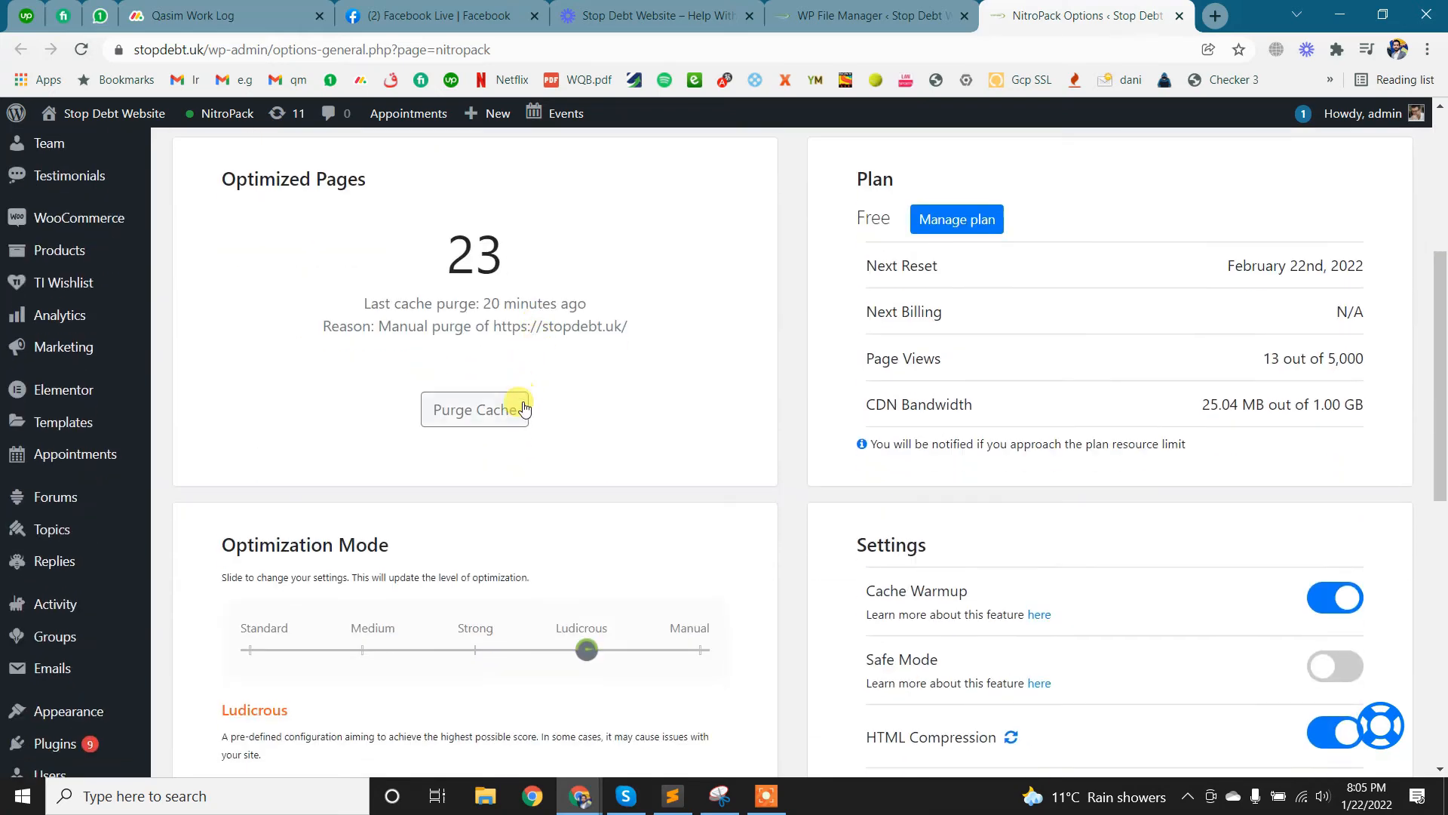
click(474, 409)
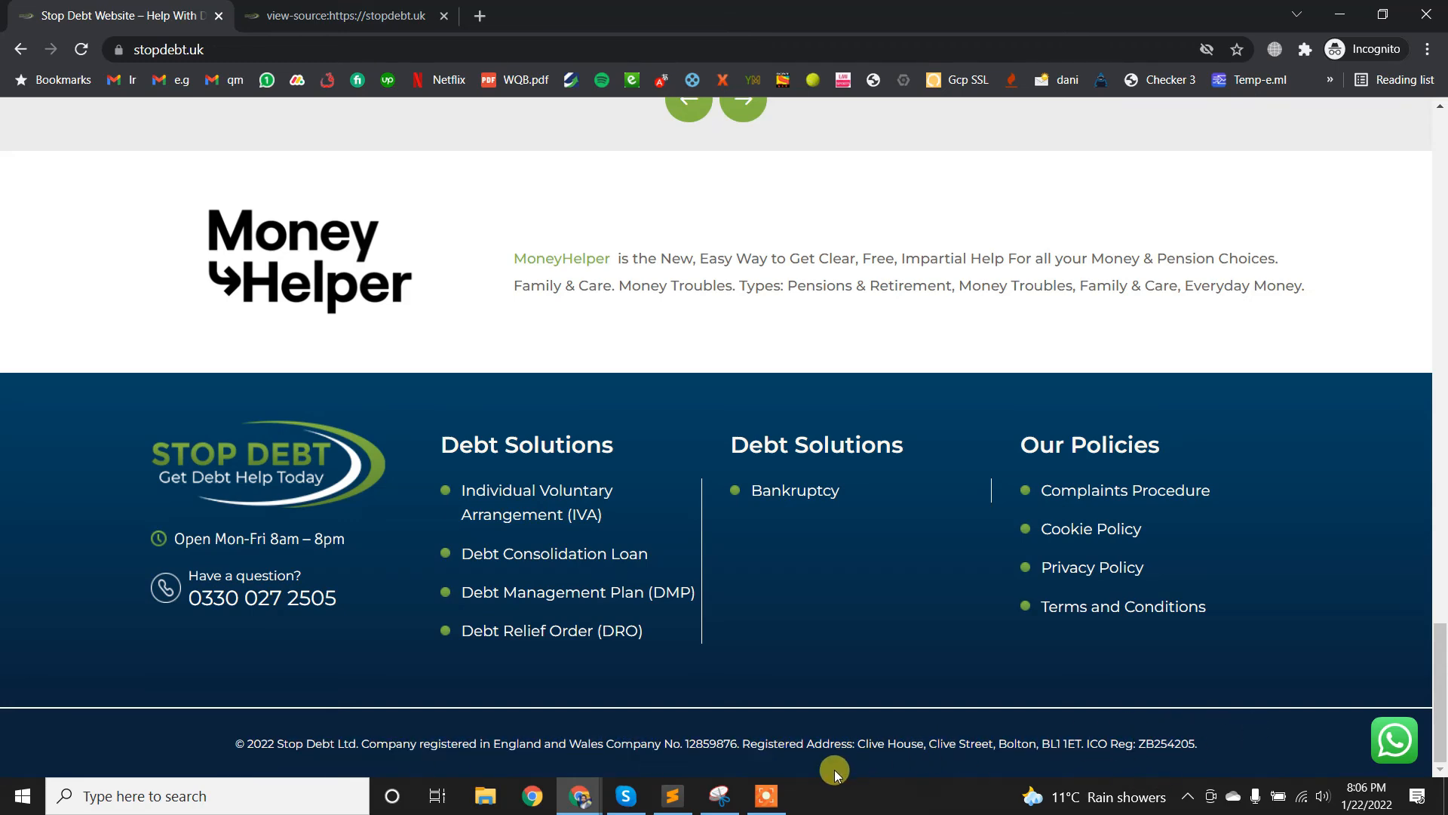
Check the page source for the remove-nitro-link snippet, then return to the live site
click(346, 15)
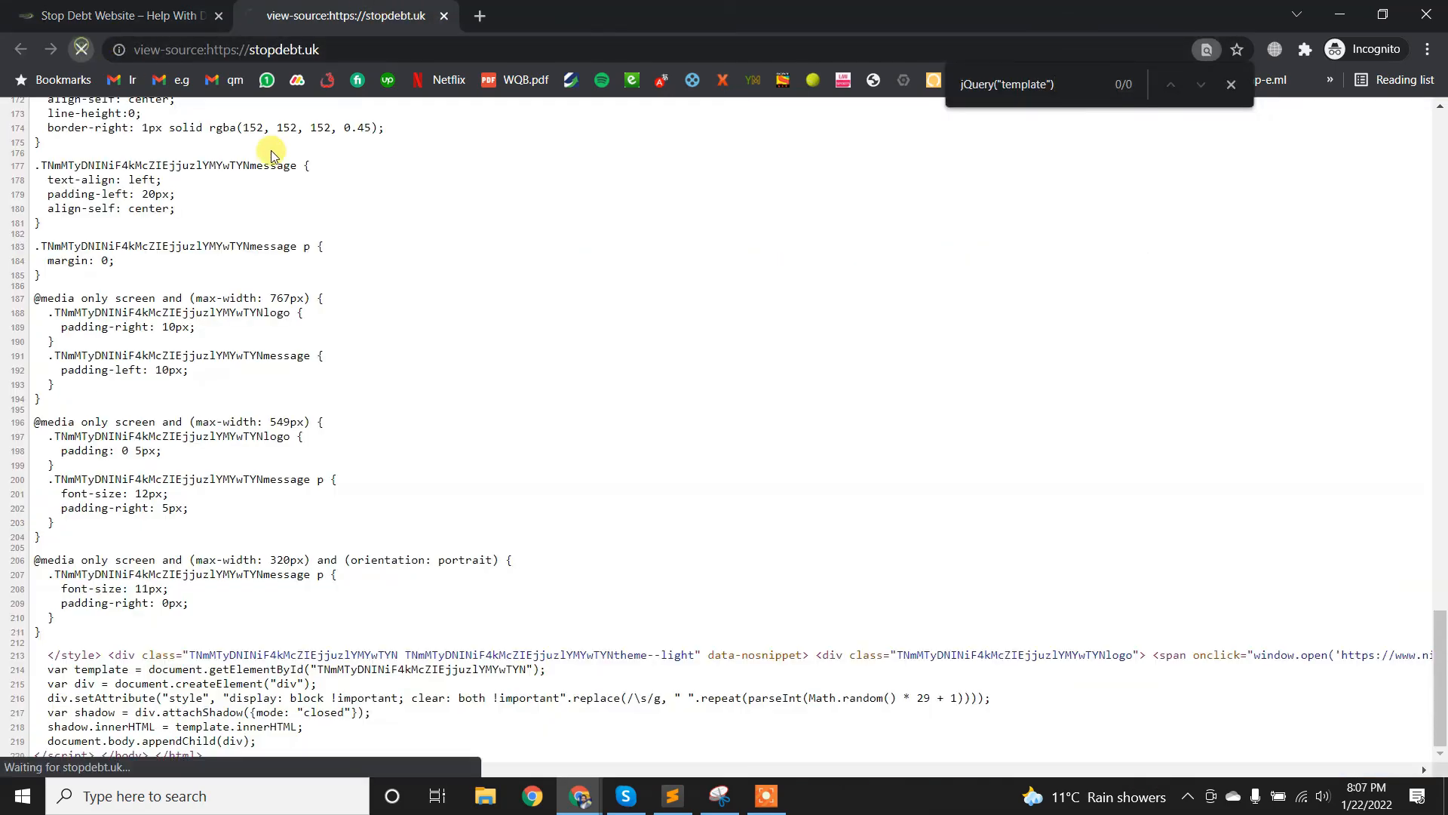
click(1230, 83)
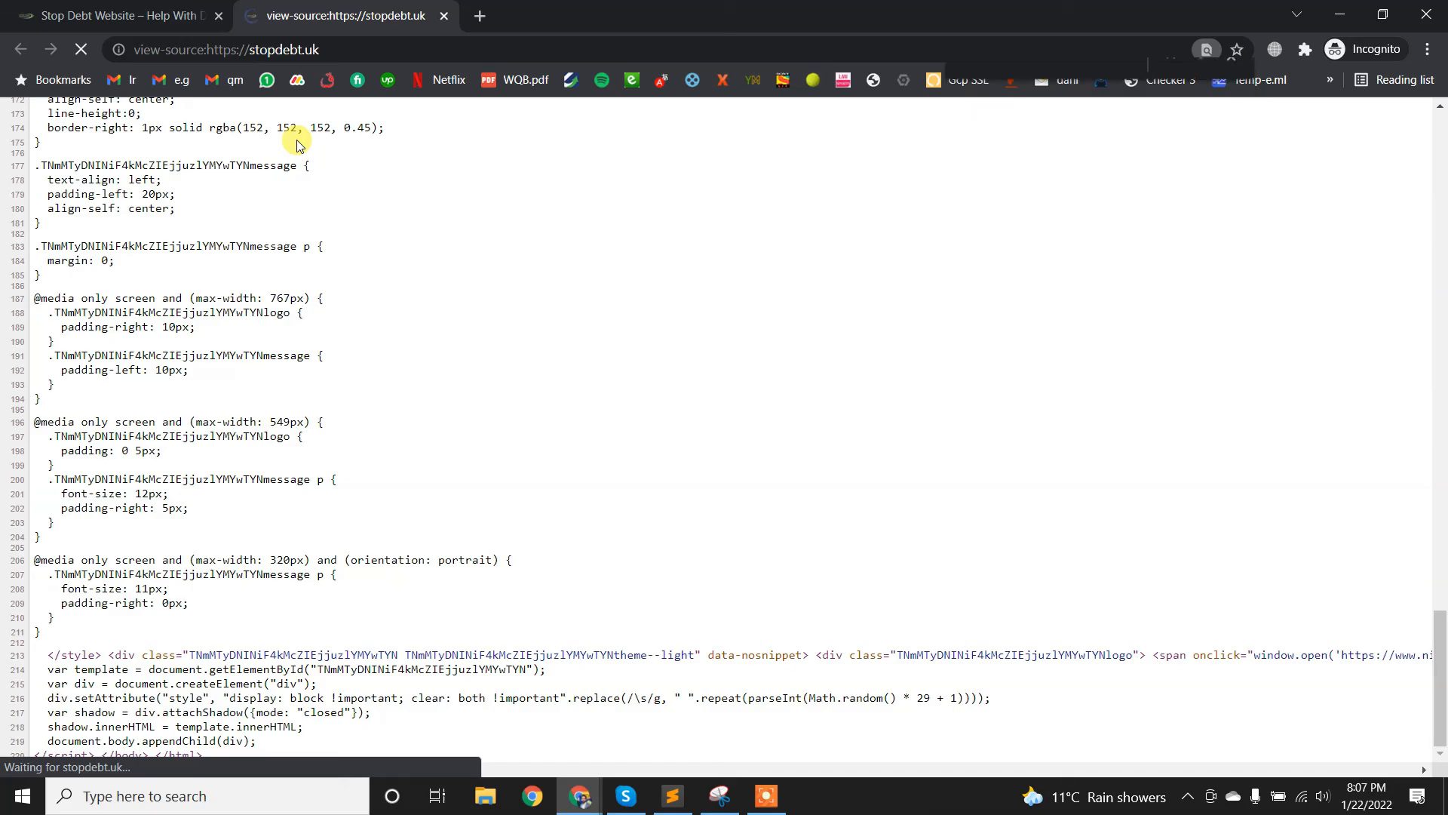
scroll(down, 3)
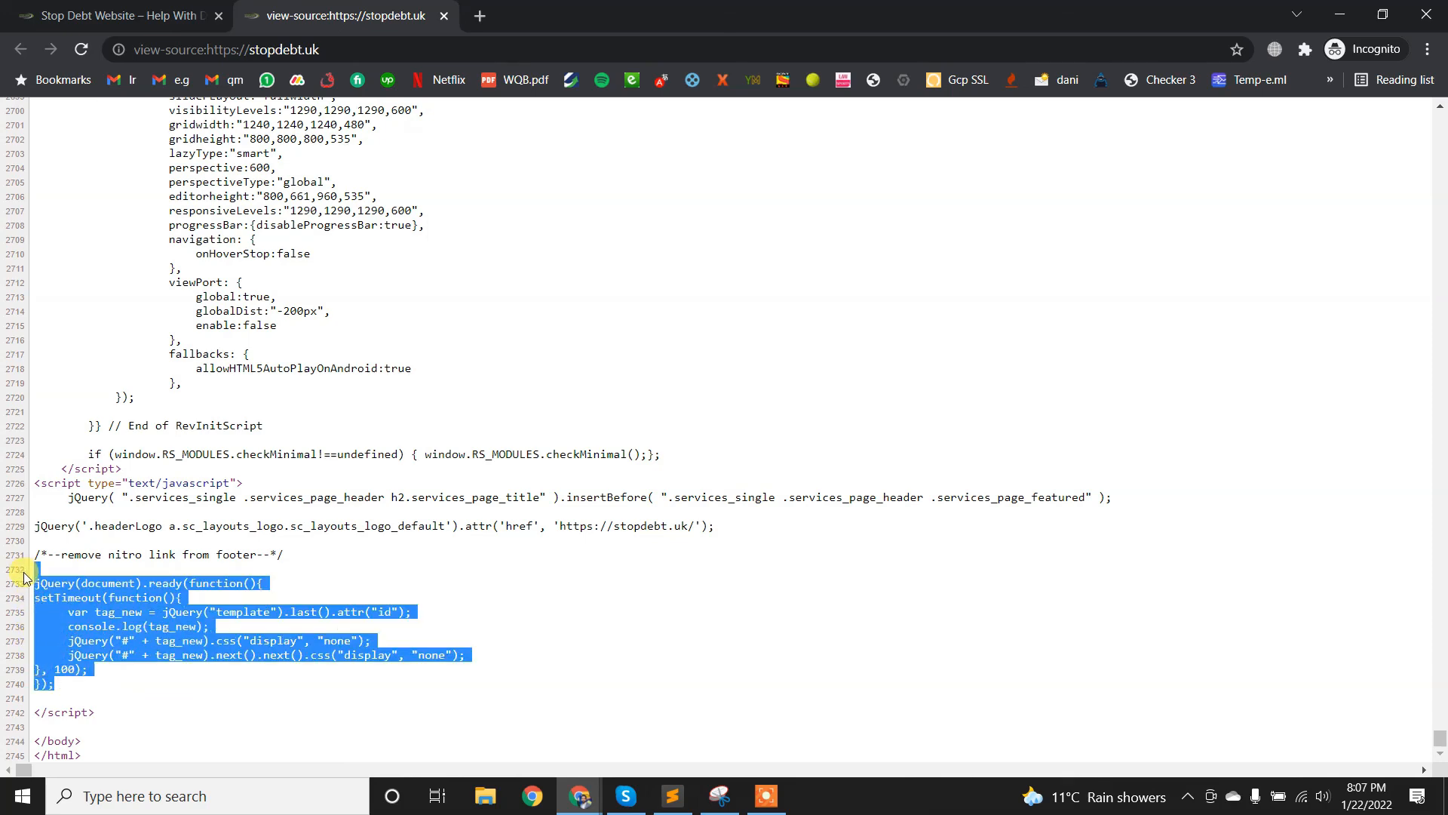
click(111, 15)
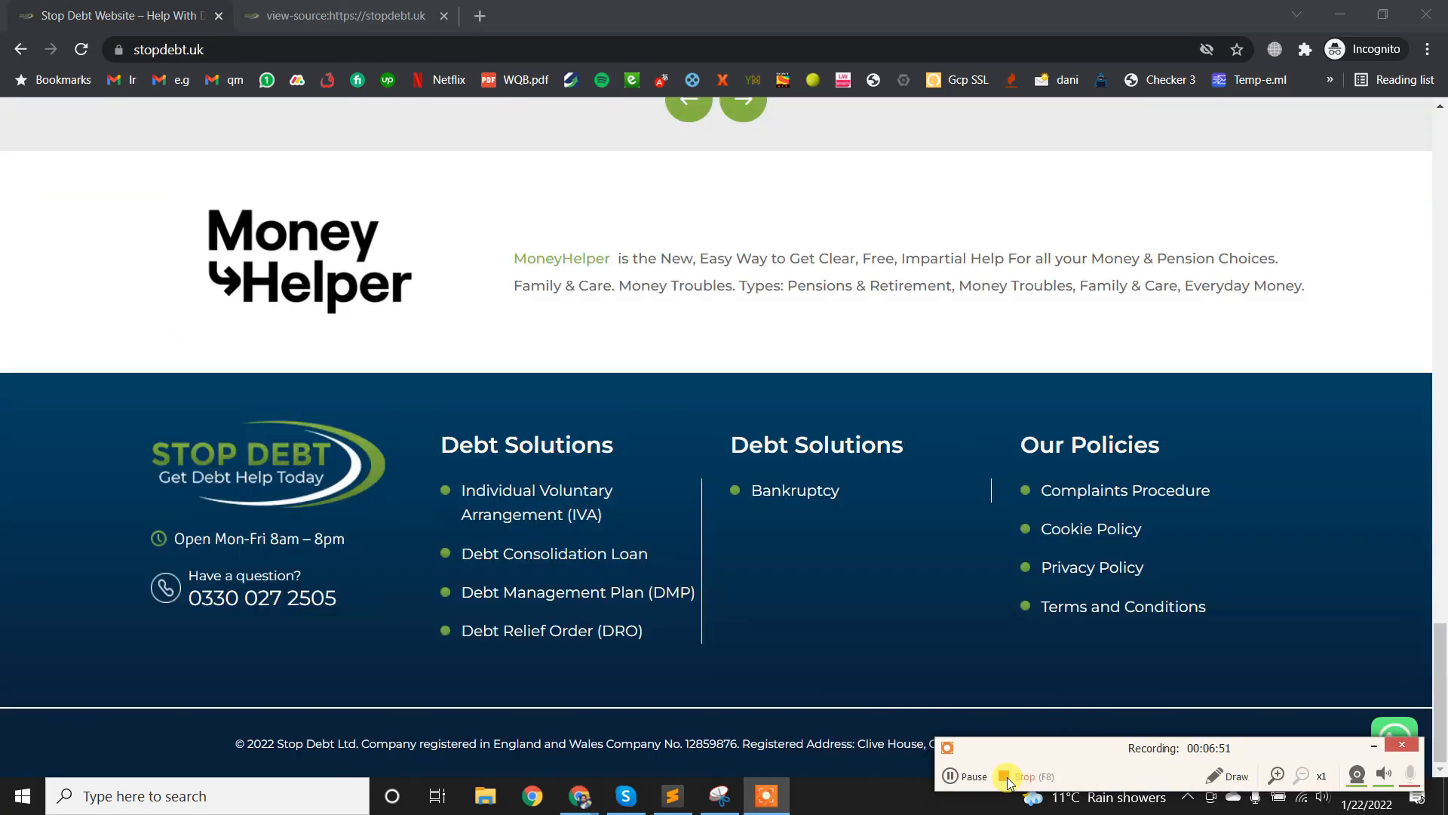